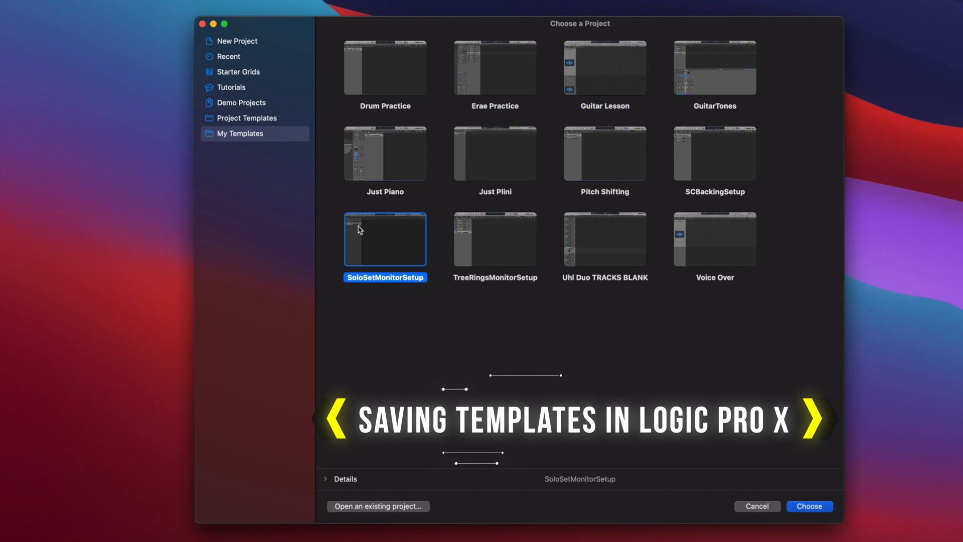
# - Open the SoloSetMonitorSetup template from My Templates
pyautogui.click(808, 506)
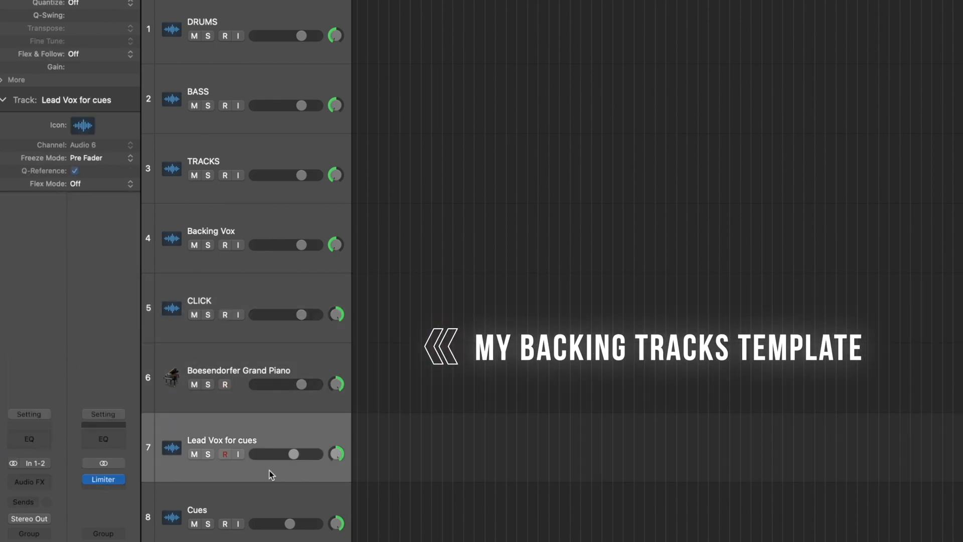
pyautogui.click(202, 30)
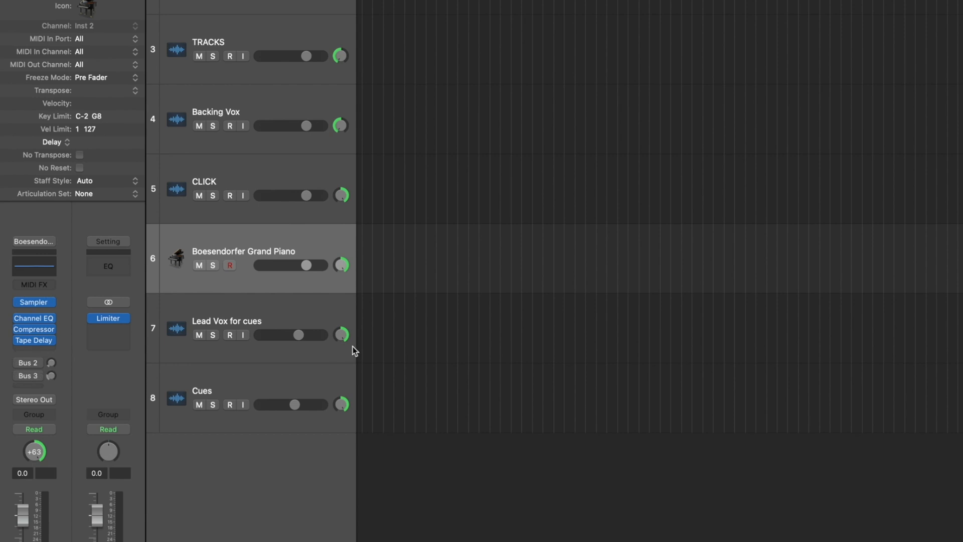
pyautogui.click(246, 400)
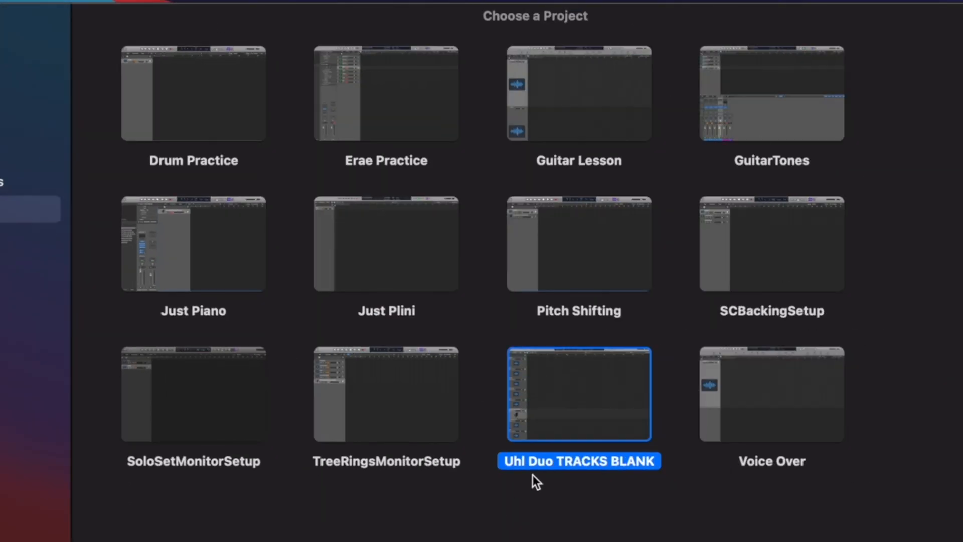
# - Browse Uhl Duo TRACKS BLANK and Erae Practice, then open SoloSetMonitorSetup
pyautogui.doubleClick(578, 393)
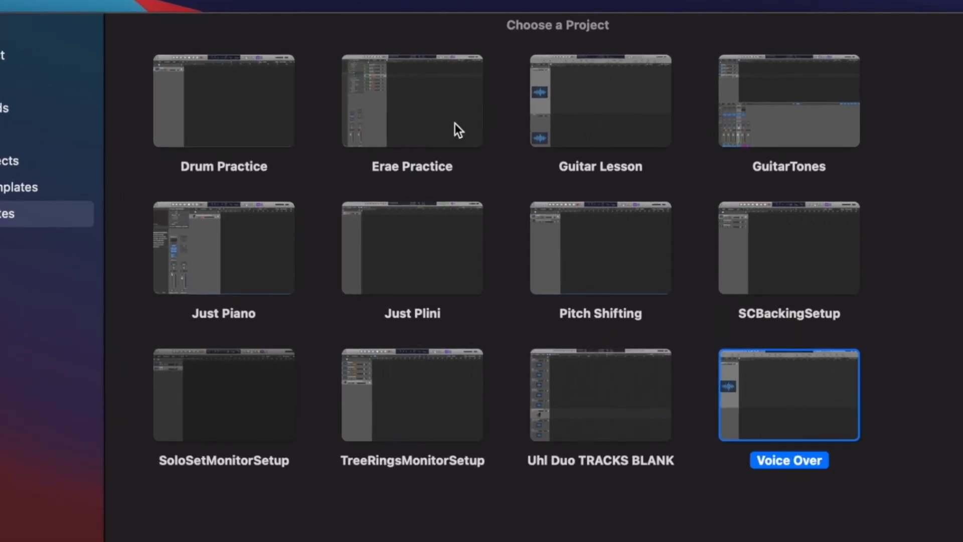
pyautogui.click(412, 101)
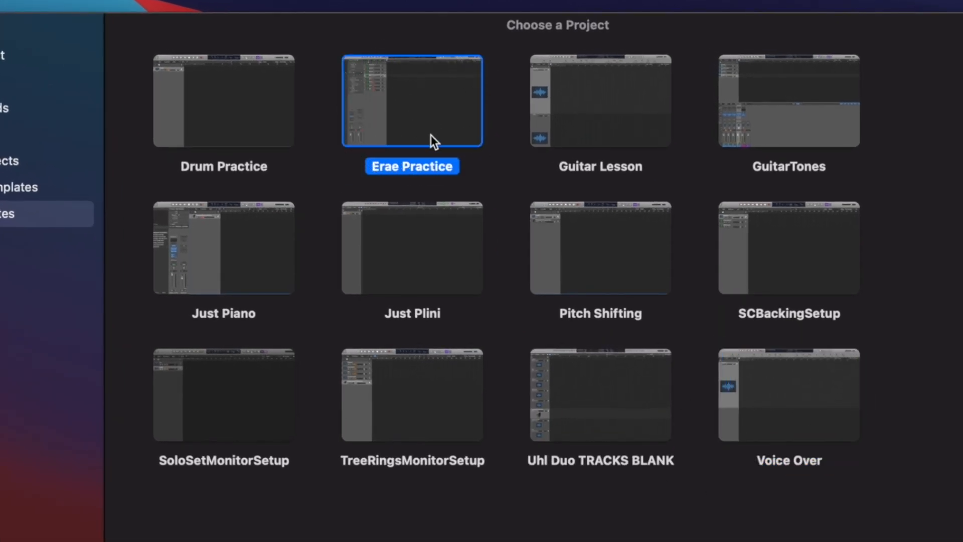
pyautogui.click(224, 394)
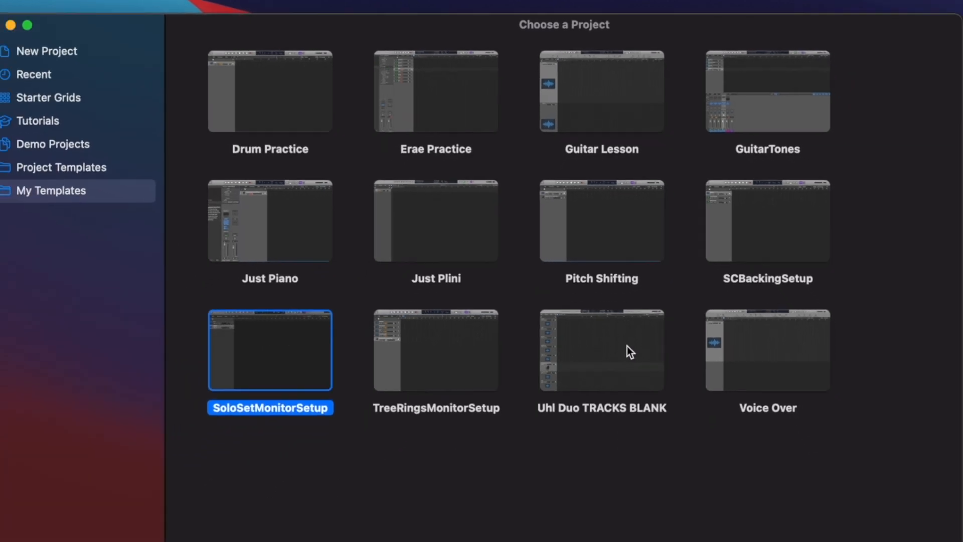
pyautogui.doubleClick(270, 351)
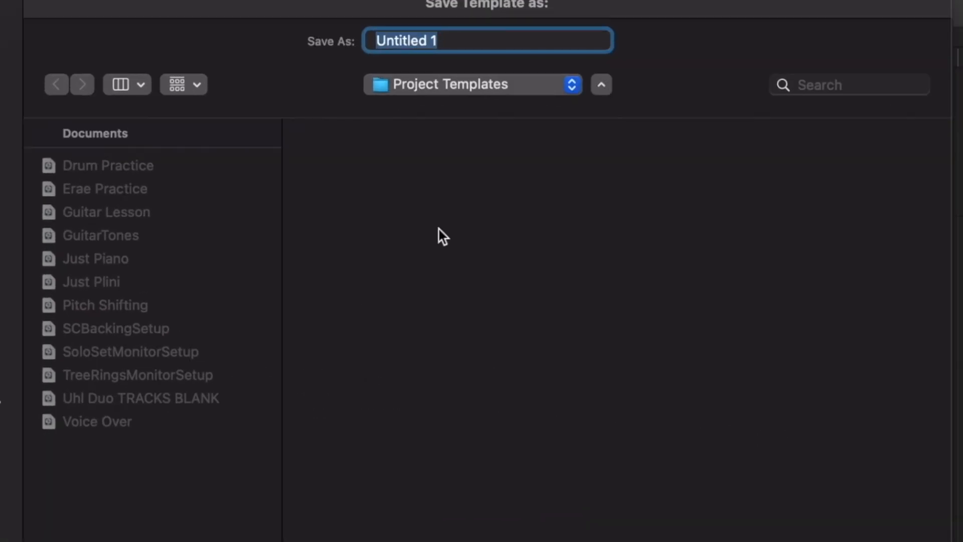
# - Bring up Save as Template targeting the Project Templates folder
pyautogui.click(140, 398)
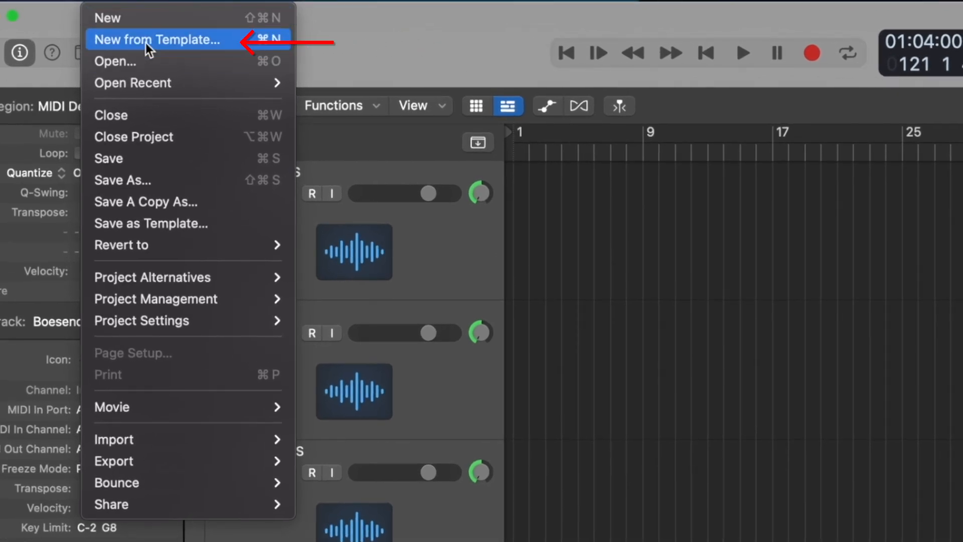
# - Create a new project from the Pitch Shifting template
pyautogui.click(156, 39)
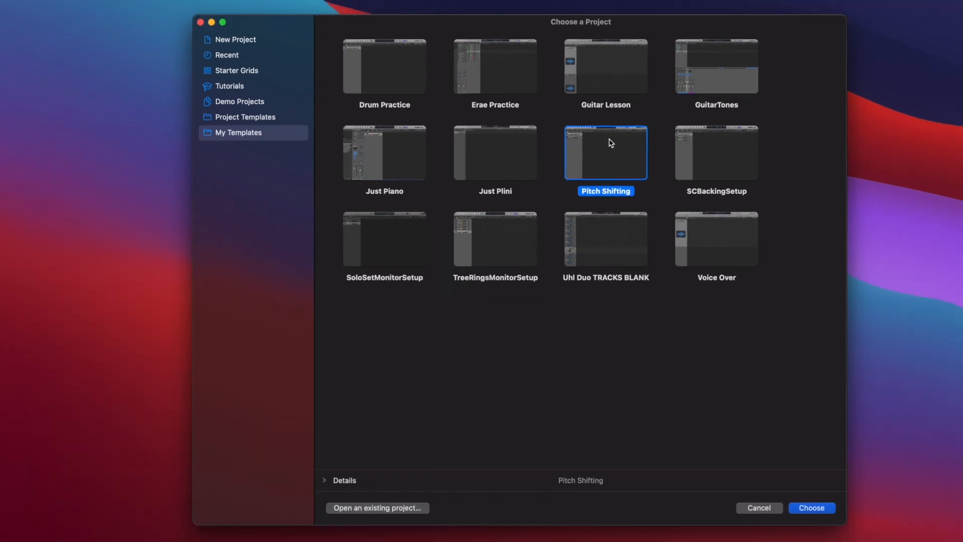
pyautogui.moveTo(588, 170)
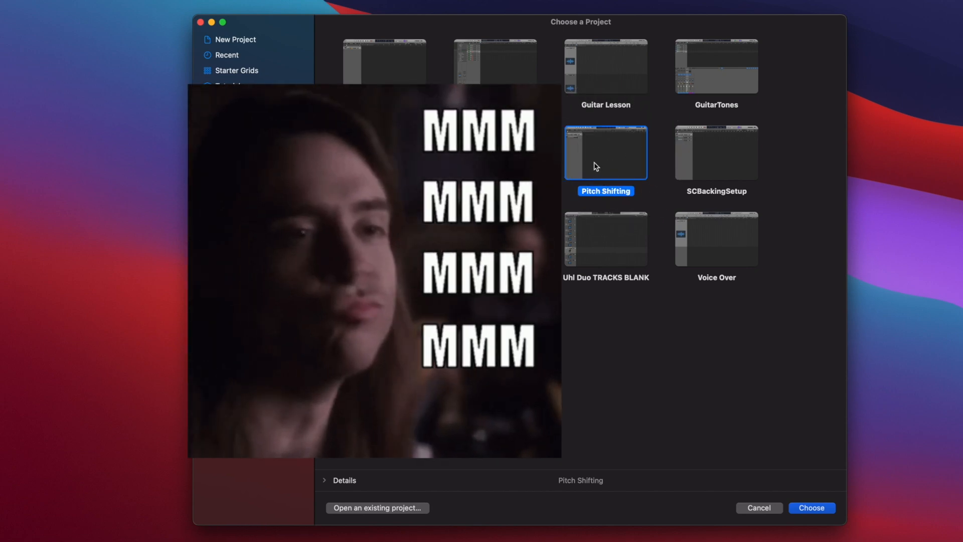
pyautogui.click(811, 508)
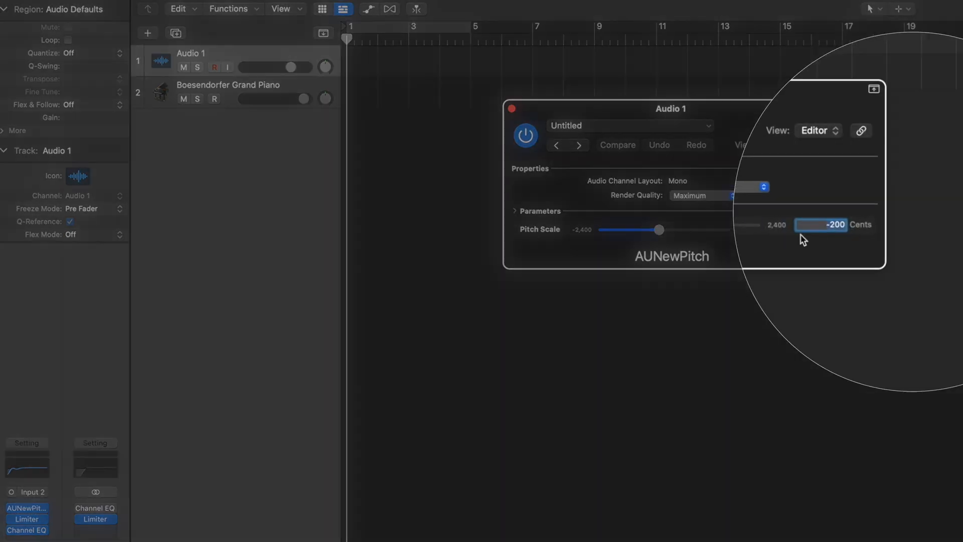
# - Open AUNewPitch on Audio 1 and verify the -200 cents pitch scale
pyautogui.click(227, 84)
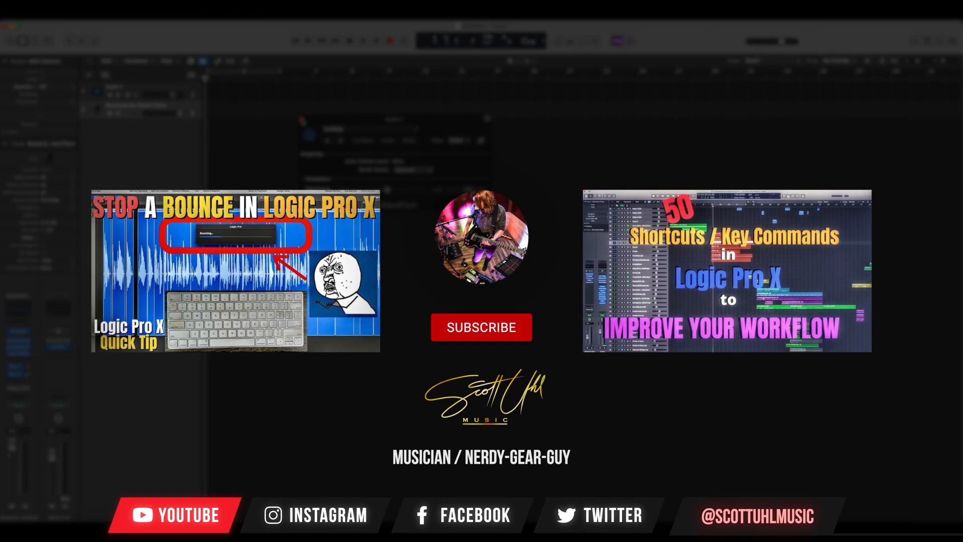
pyautogui.click(481, 327)
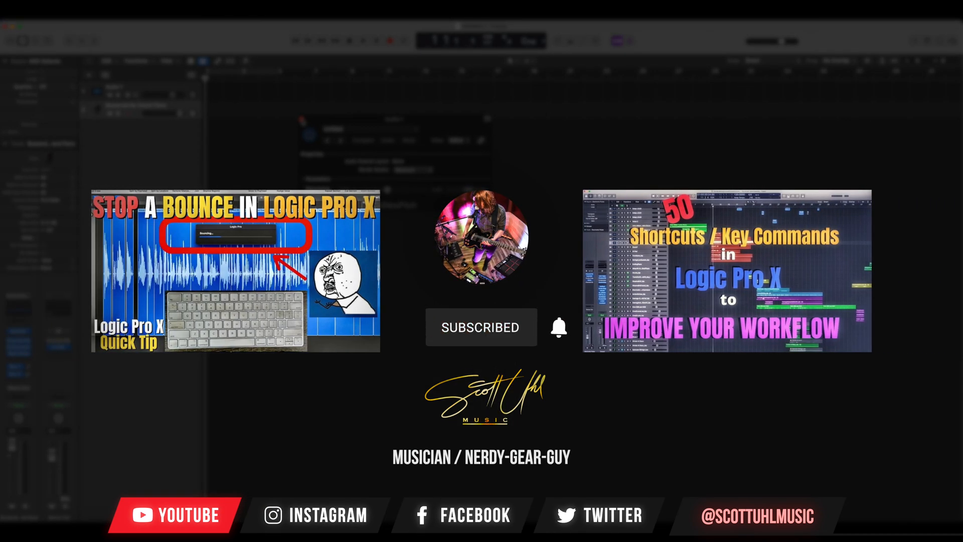